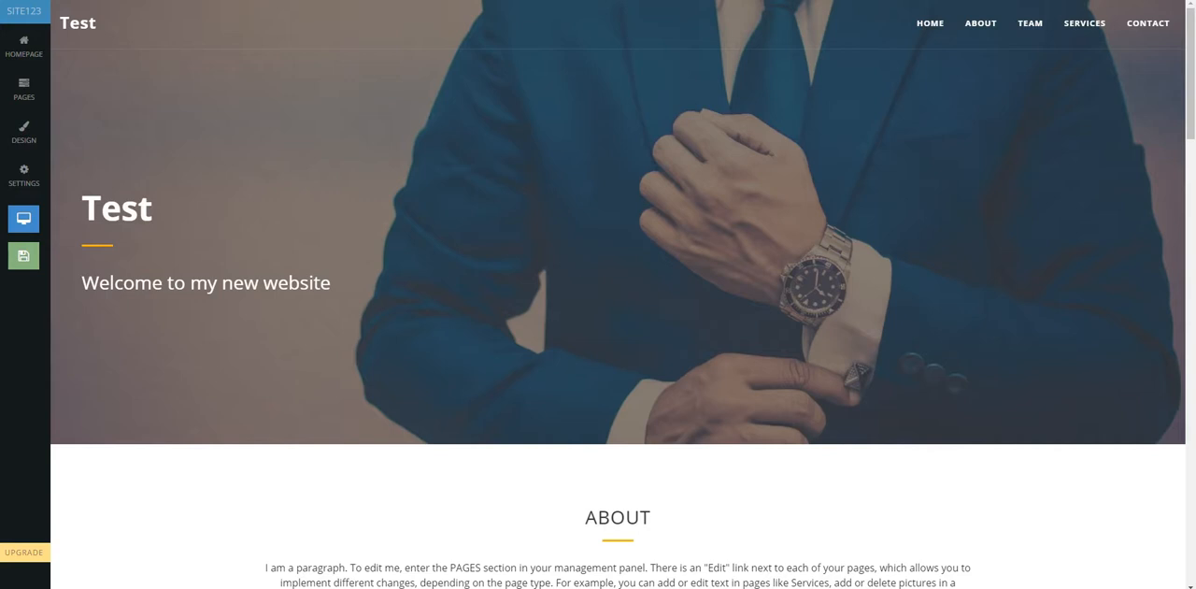
Show the Test site's page list (About, Promo, Team, Services, Contact).
{"action": "left_click", "coordinate": [23, 89]}
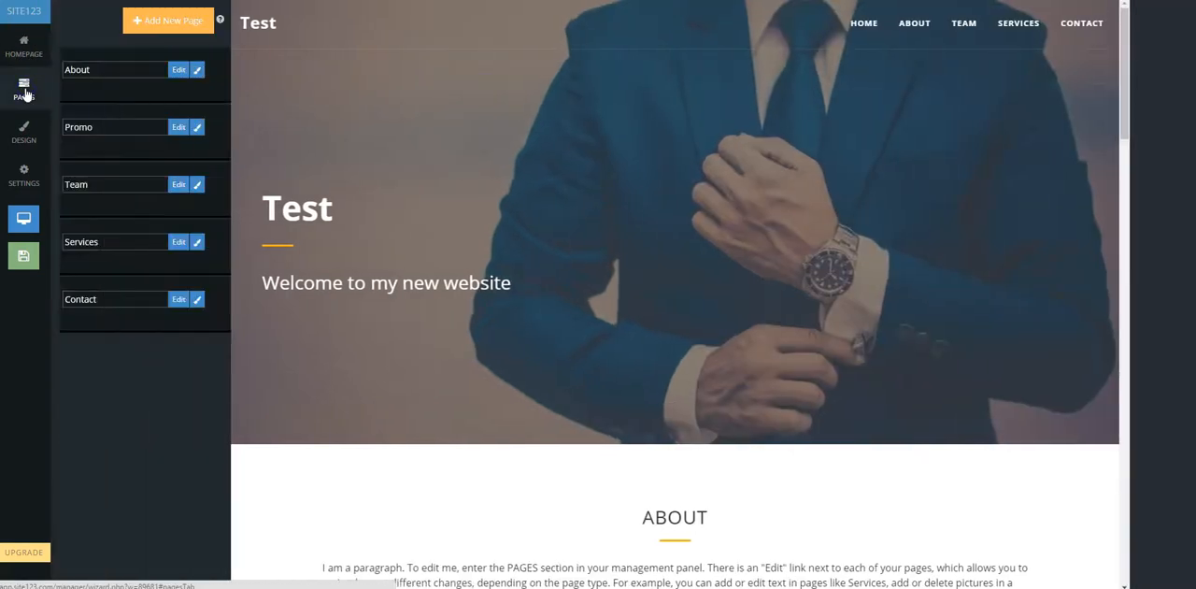
Add a Music-category Songs page and open its two-track song manager.
{"action": "left_click", "coordinate": [169, 20]}
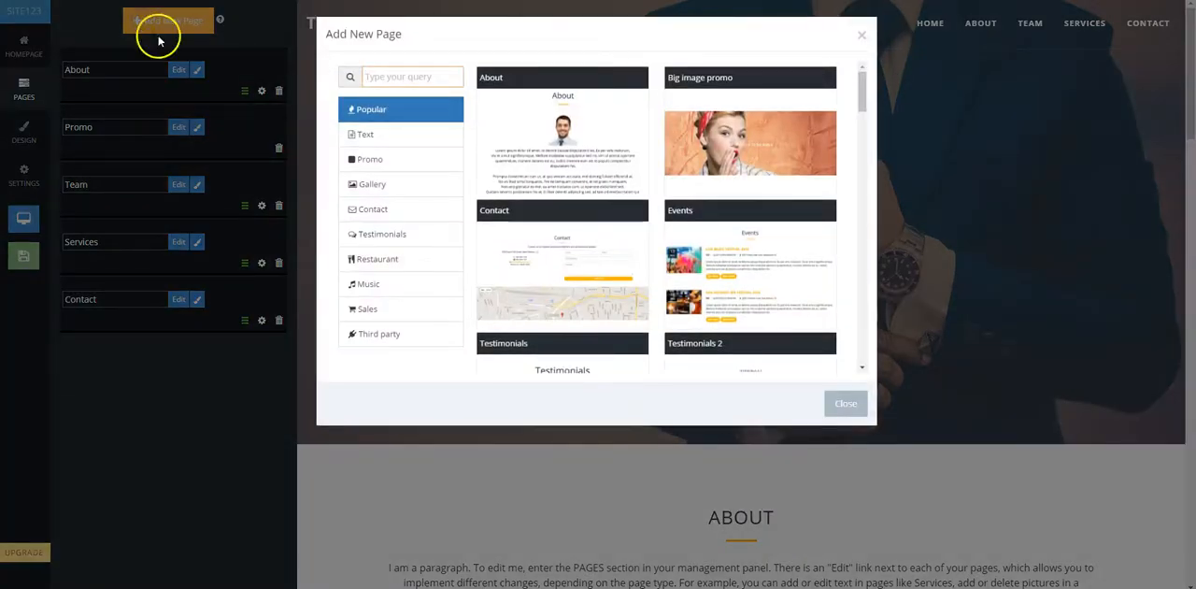
{"action": "left_click", "coordinate": [368, 283]}
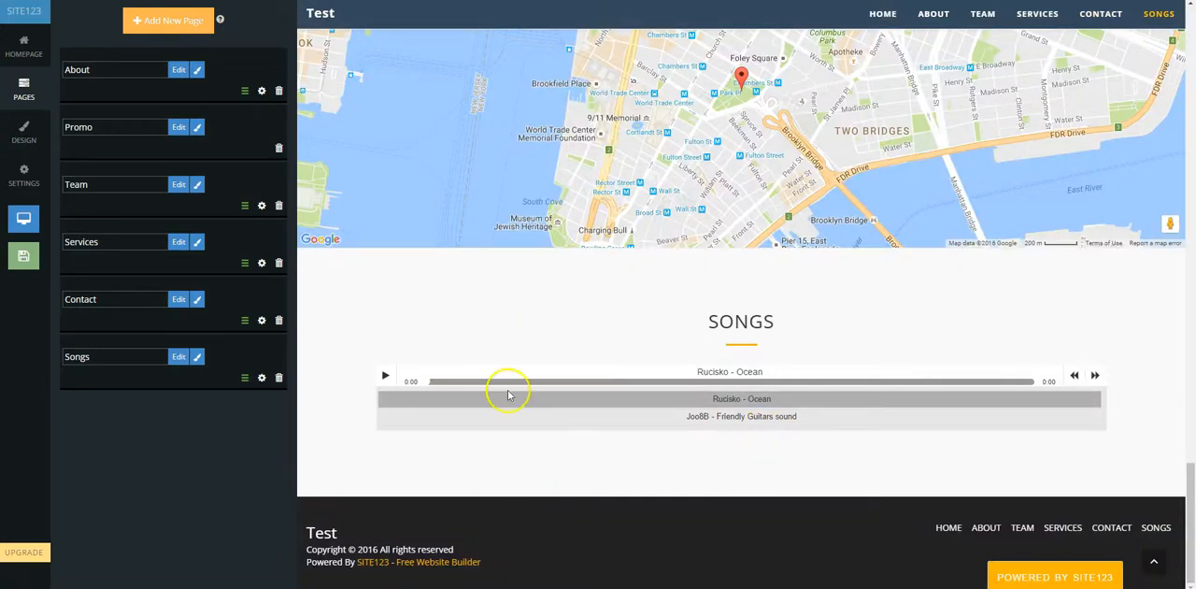
{"action": "left_click", "coordinate": [177, 355]}
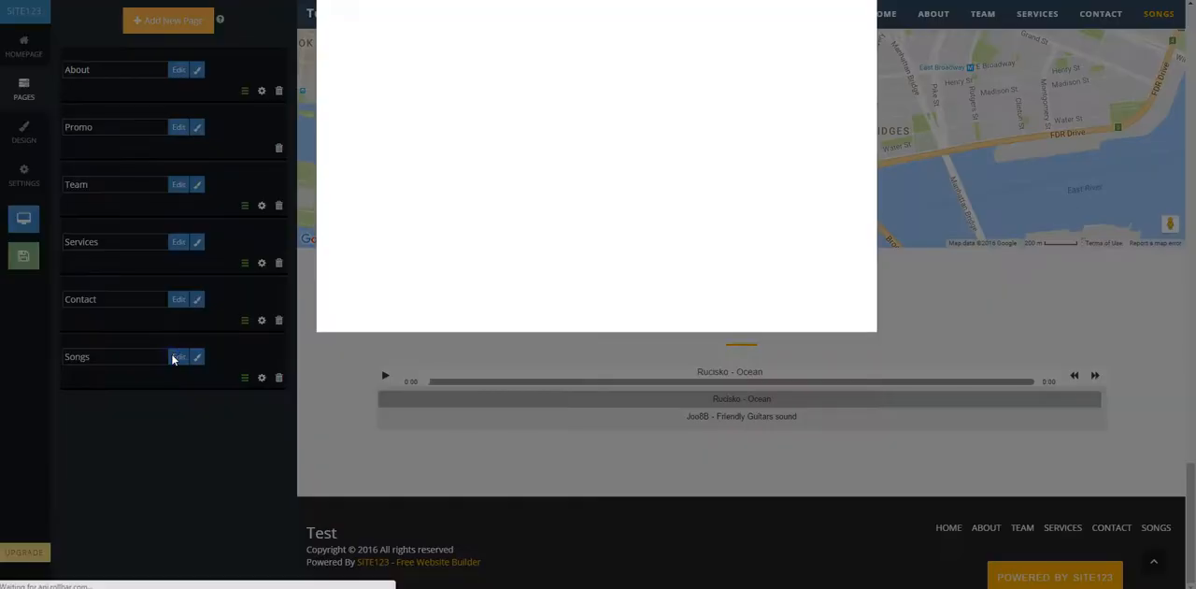
{"action": "left_click", "coordinate": [178, 356]}
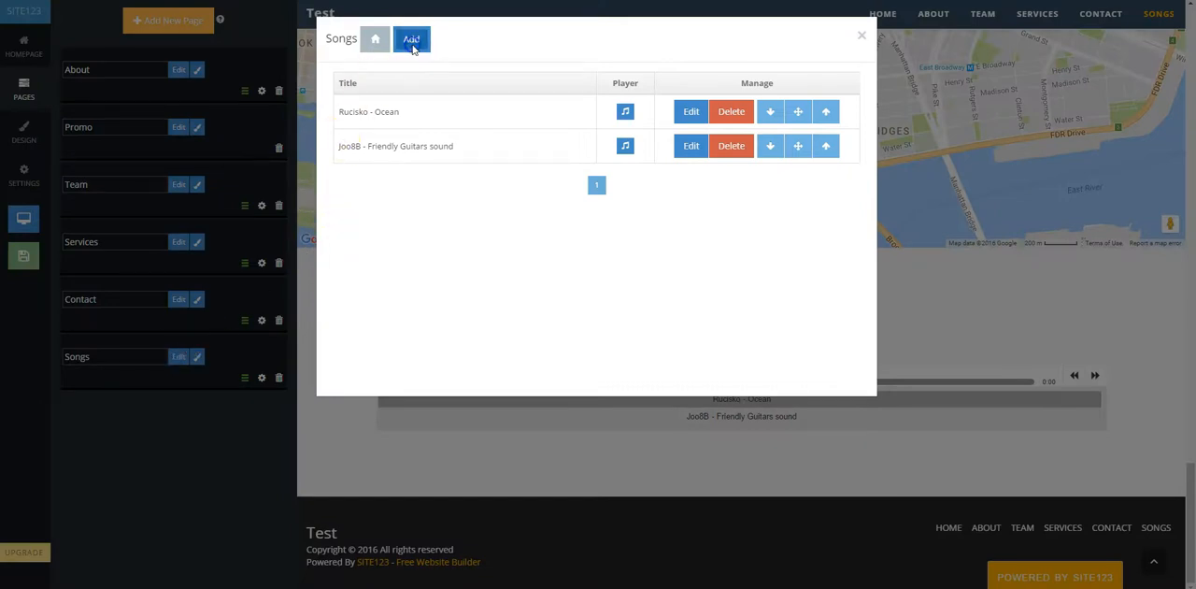
Create a track with artist 'Test Song' and title 'Song', uploading its MP3 file.
{"action": "left_click", "coordinate": [411, 40]}
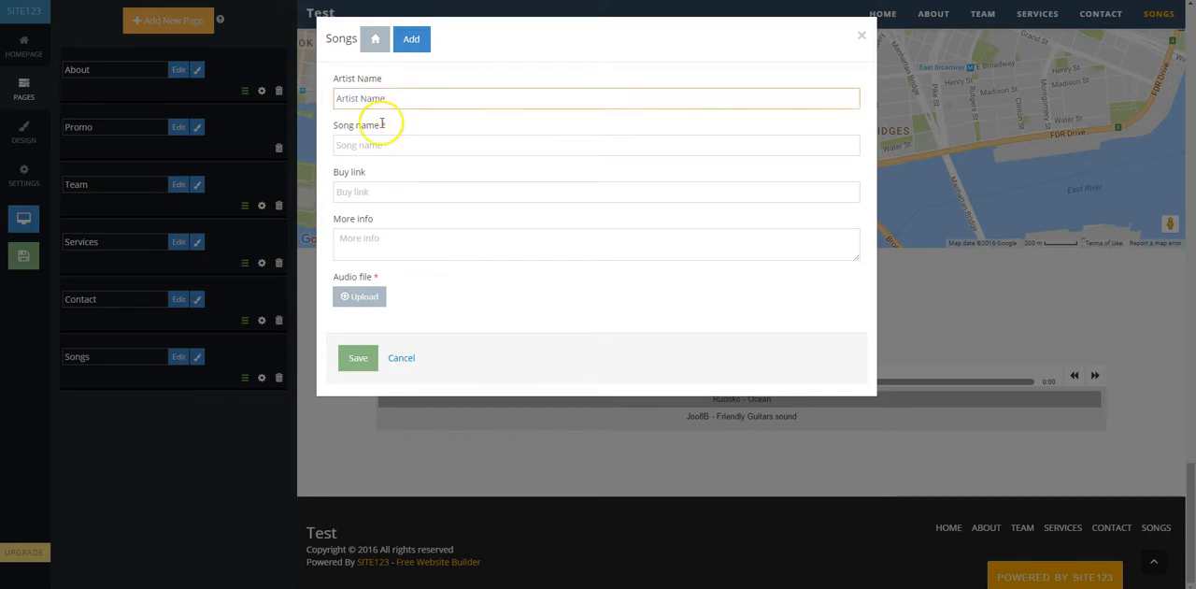
{"action": "left_click", "coordinate": [595, 145]}
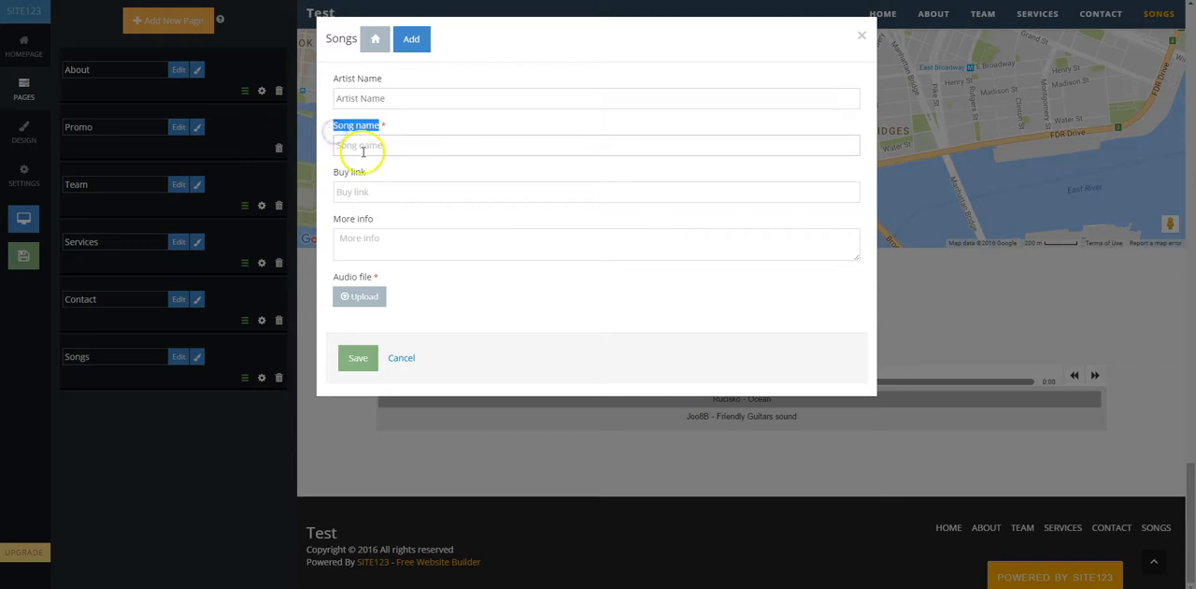
{"action": "left_click", "coordinate": [596, 145]}
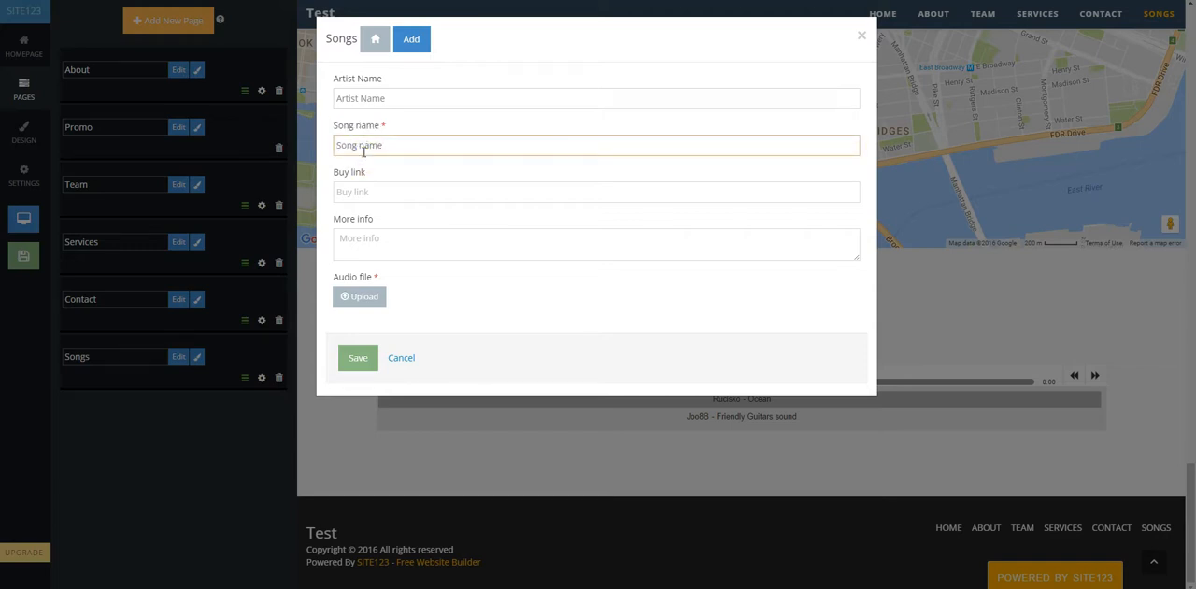
{"action": "left_click", "coordinate": [596, 145]}
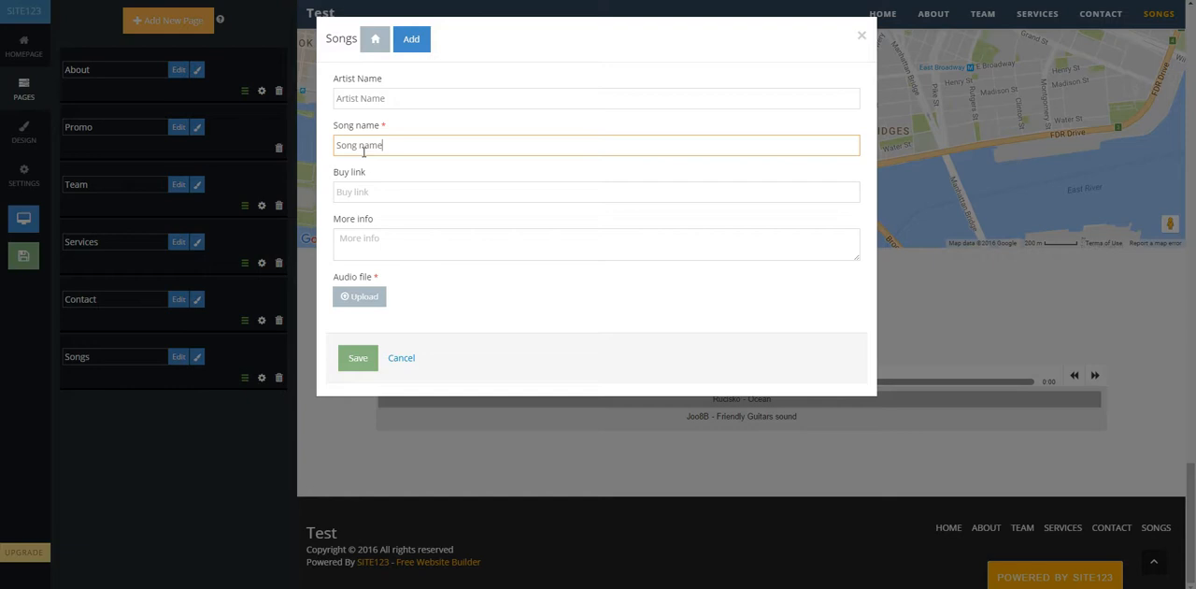
{"action": "left_click", "coordinate": [358, 296]}
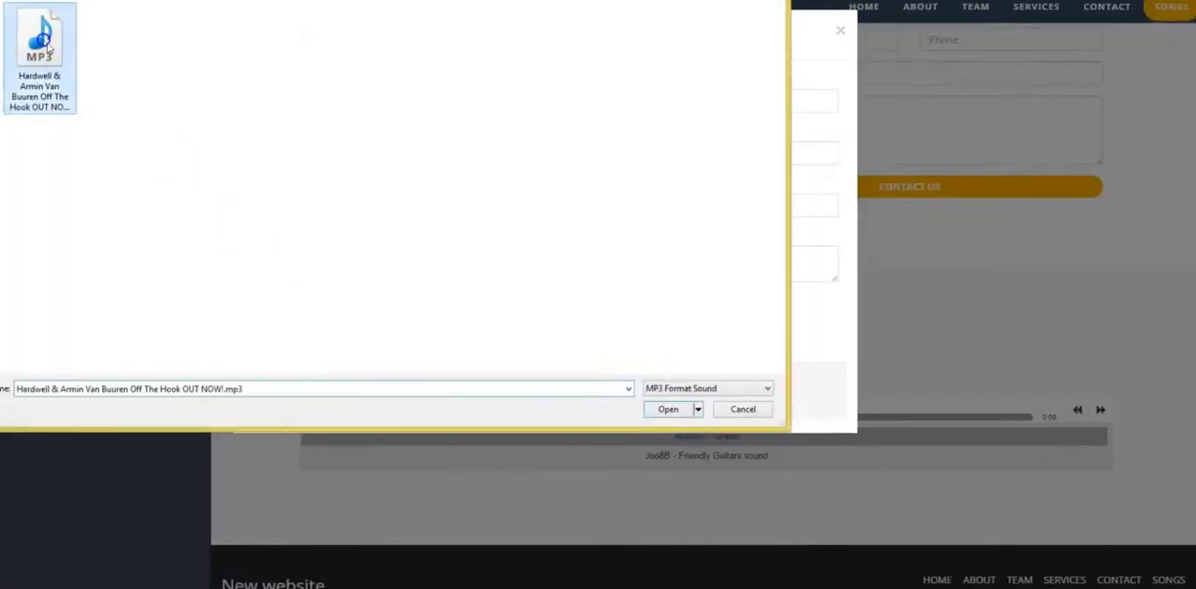
{"action": "left_click", "coordinate": [667, 408]}
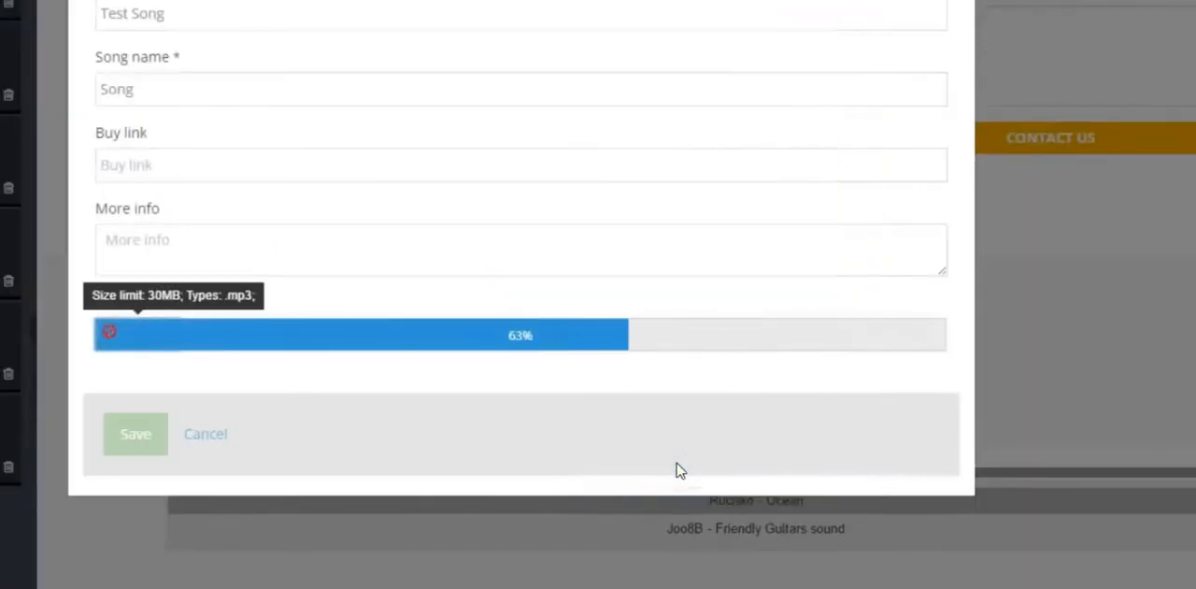